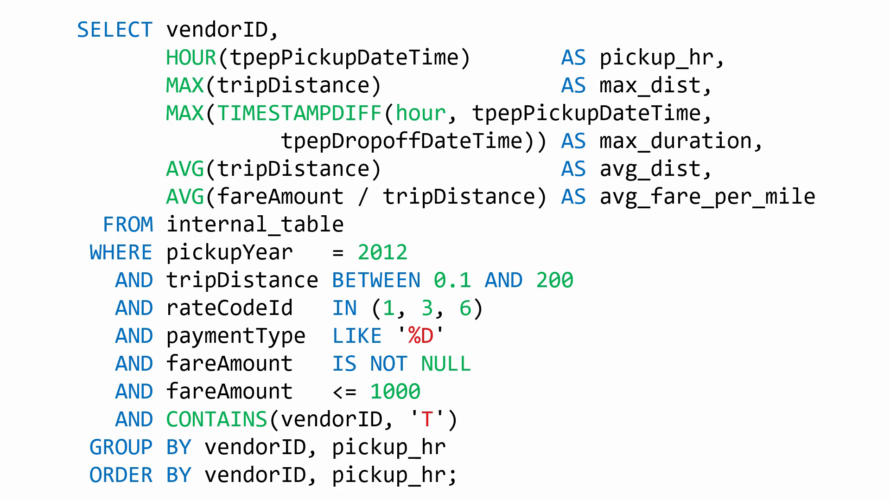
- Advance to the slide where the trip query reads FROM external_table_Parquet
left_click(838, 33)
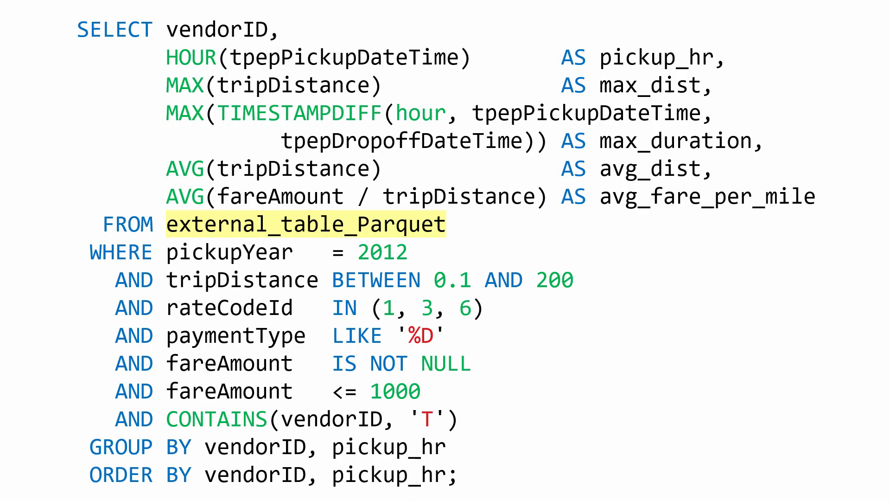
- Advance through the external_table_CSV query slide to the CREATE EXTERNAL TABLE definition for external_table_Parquet
left_click(839, 60)
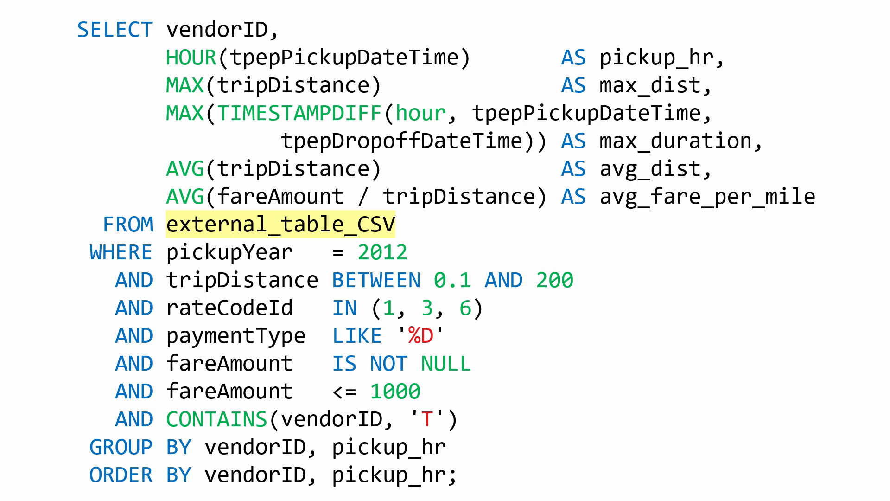
left_click(838, 59)
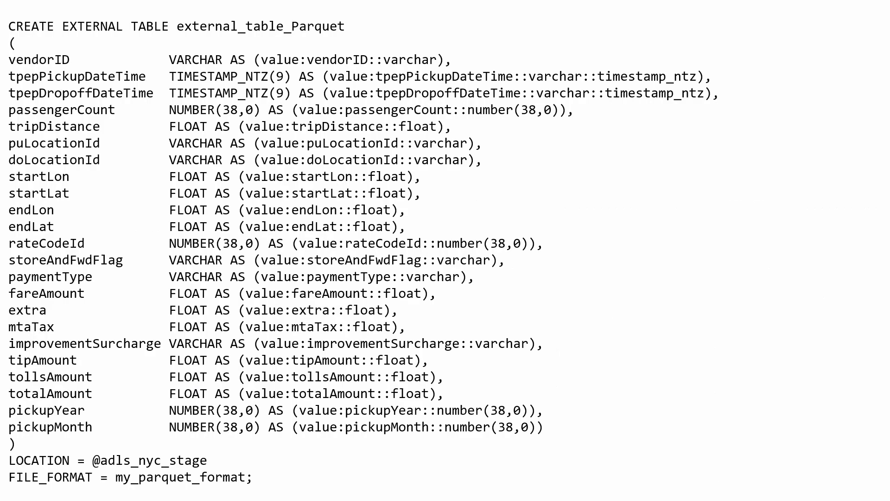
- Advance to the Parquet pickupYear column metadata showing INT32 with min and max both 2012
left_click(839, 59)
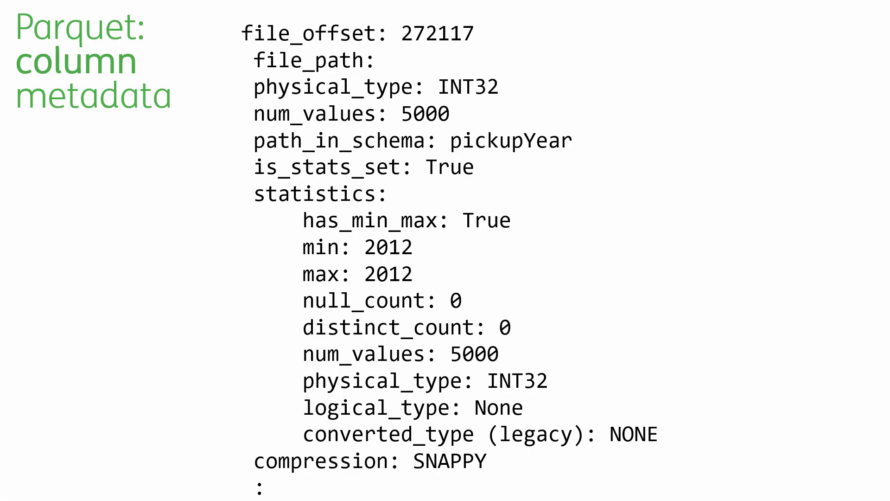
double_click(414, 140)
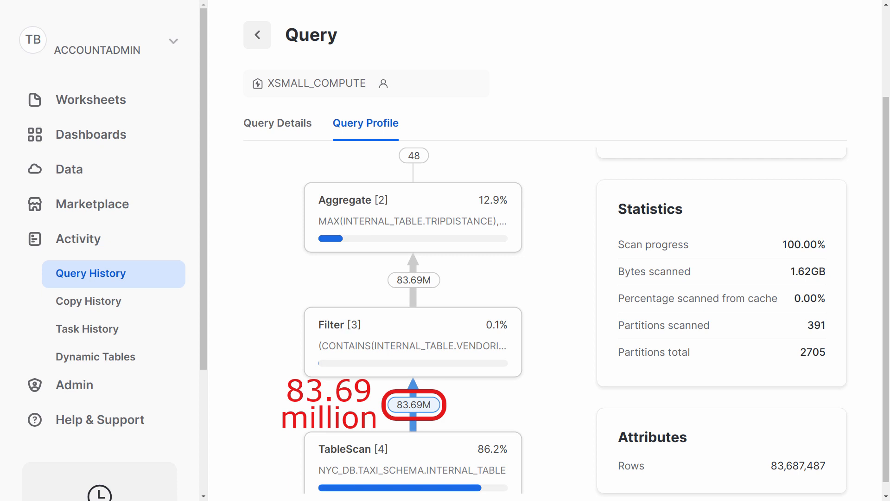
- Leave the query profile for the database browser showing NYC_DB's TAXI_SCHEMA tables
left_click(71, 169)
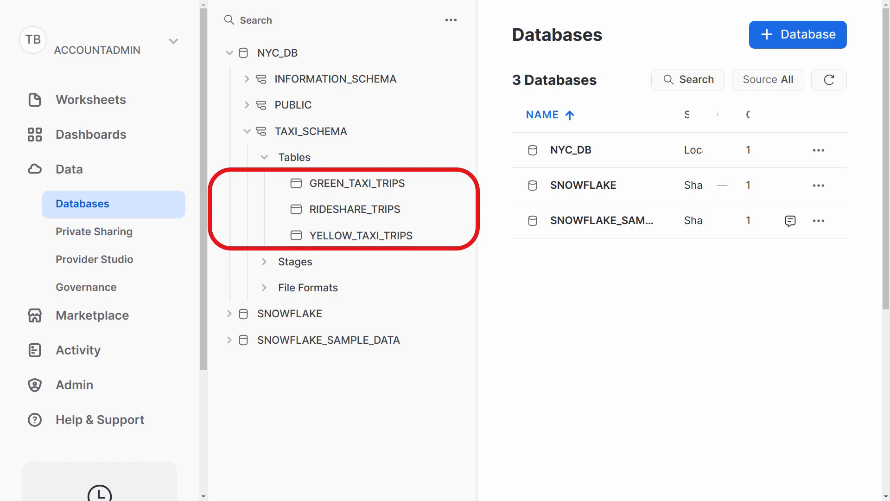
- View GREEN_TAXI_TRIPS as a 24-column external table, then RIDESHARE_TRIPS as a regular 23-column table
left_click(357, 183)
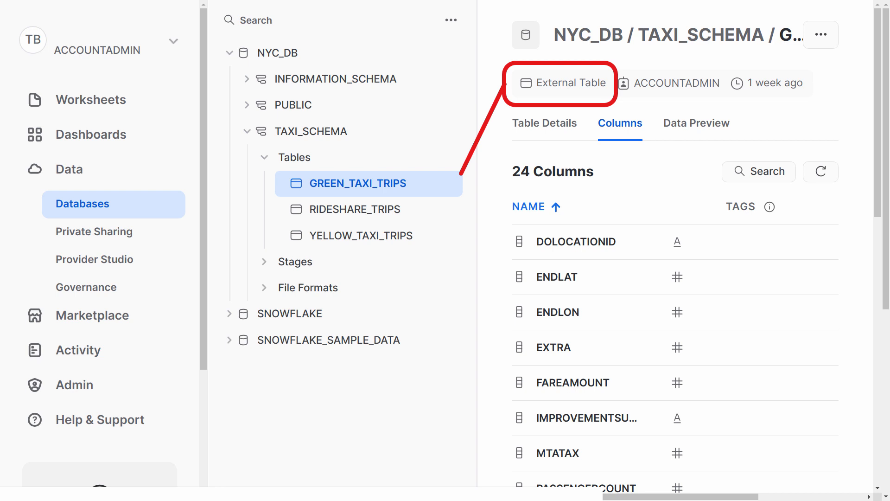
left_click(354, 209)
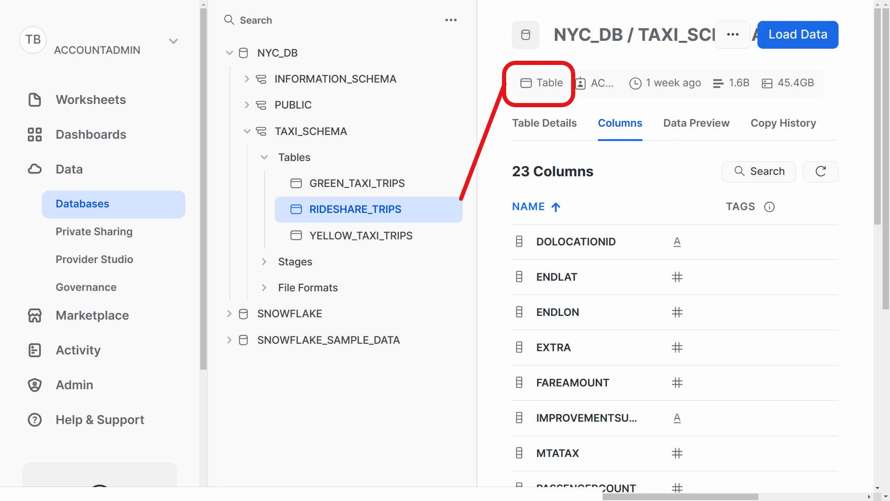